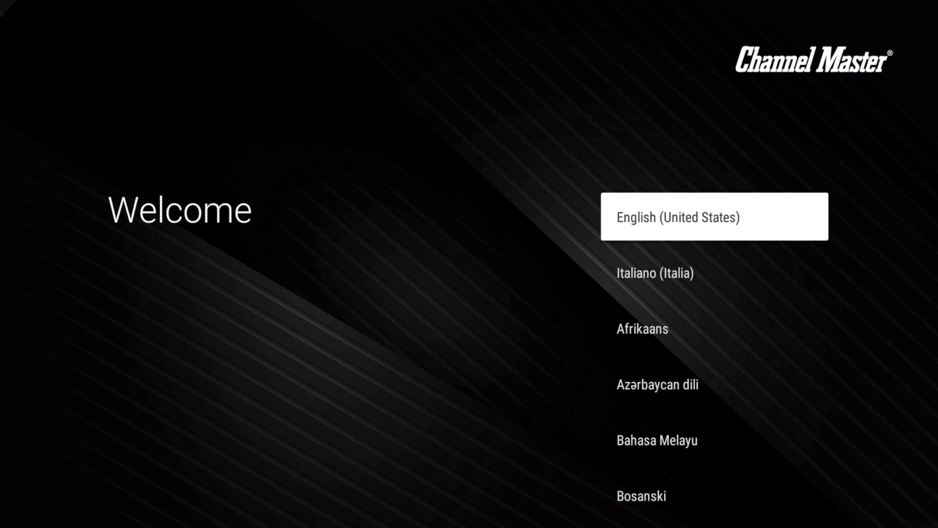
- Confirm English (United States) as the setup language
click(713, 216)
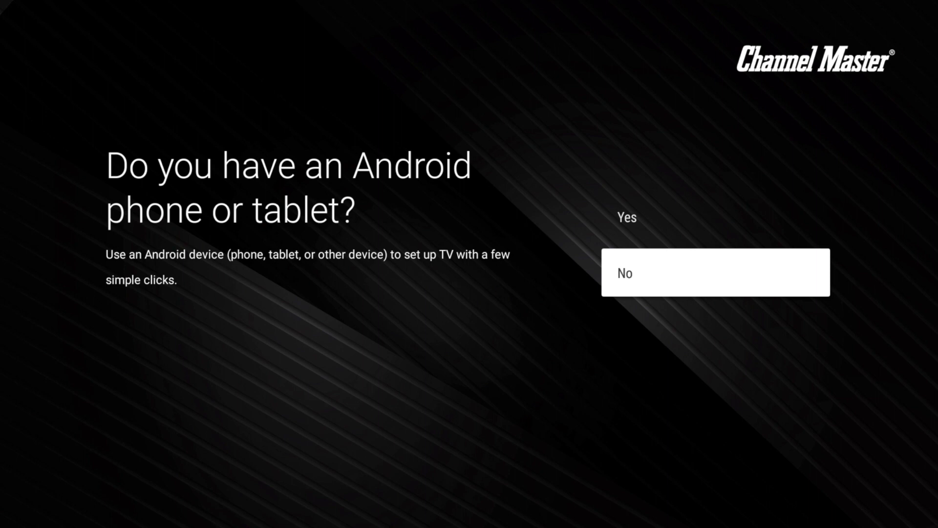
- Answer No to having an Android phone or tablet
click(715, 272)
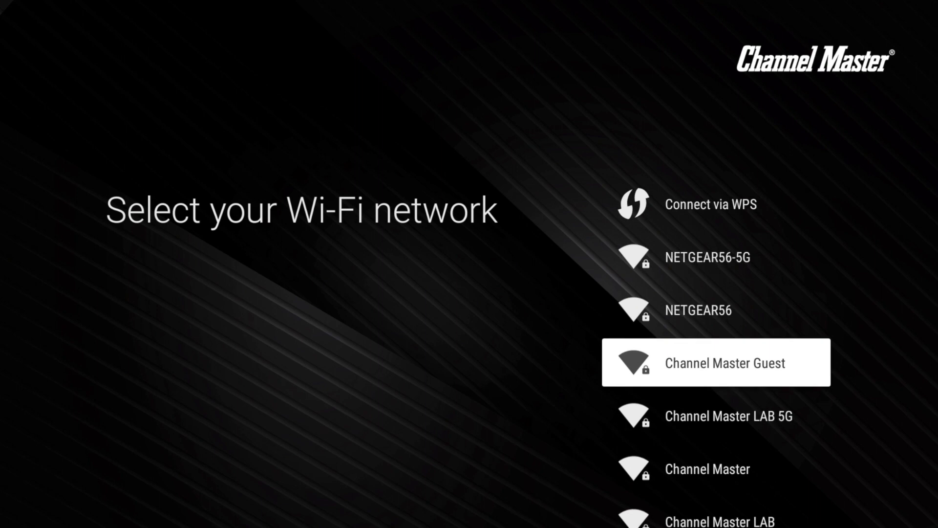
- Select the Channel Master Guest Wi-Fi network
click(715, 362)
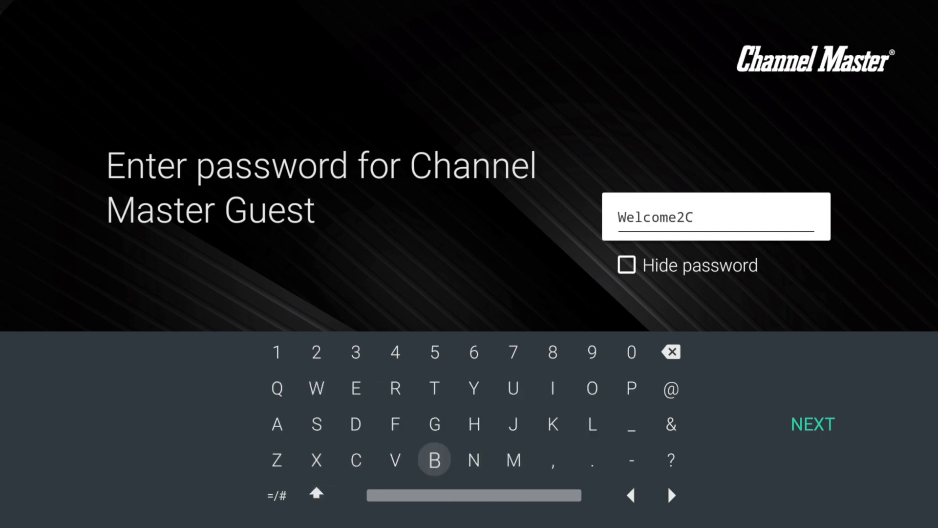
click(812, 424)
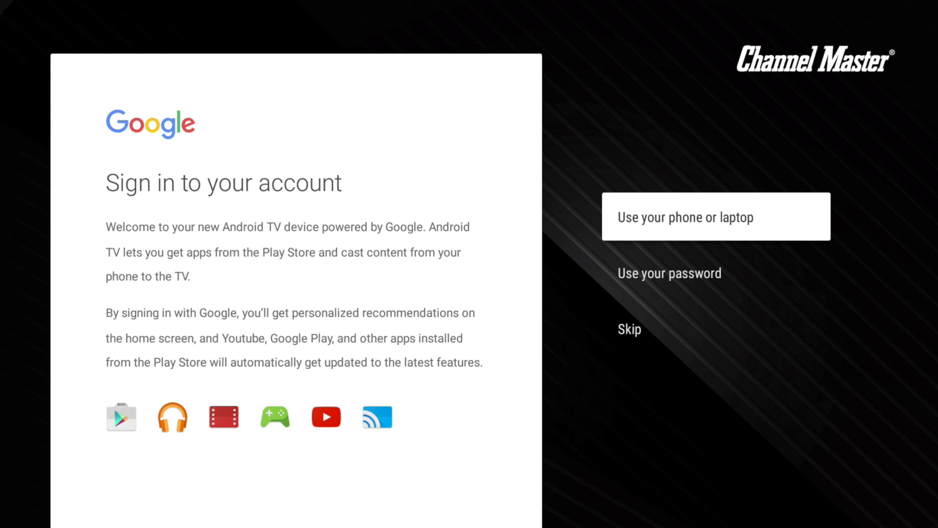
- Sign in to Google using a phone or laptop, then agree to the Terms of Service
click(715, 217)
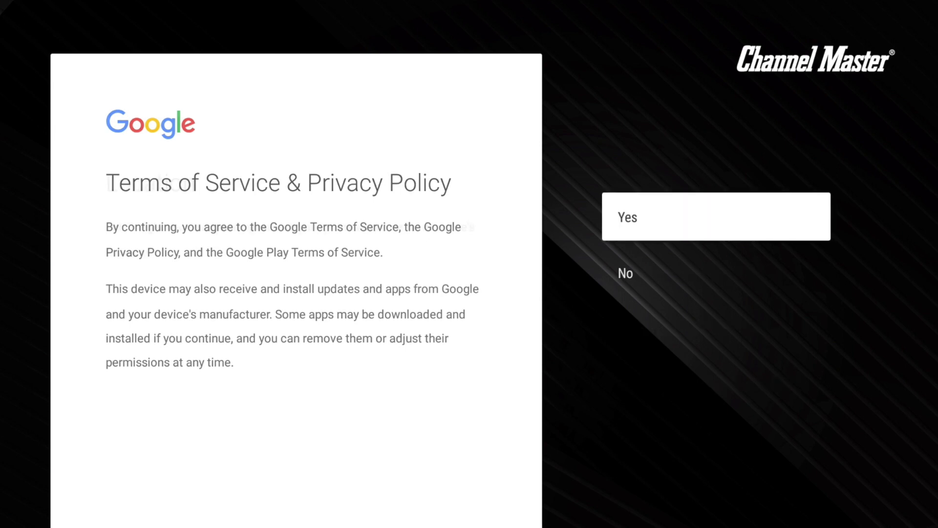
click(715, 216)
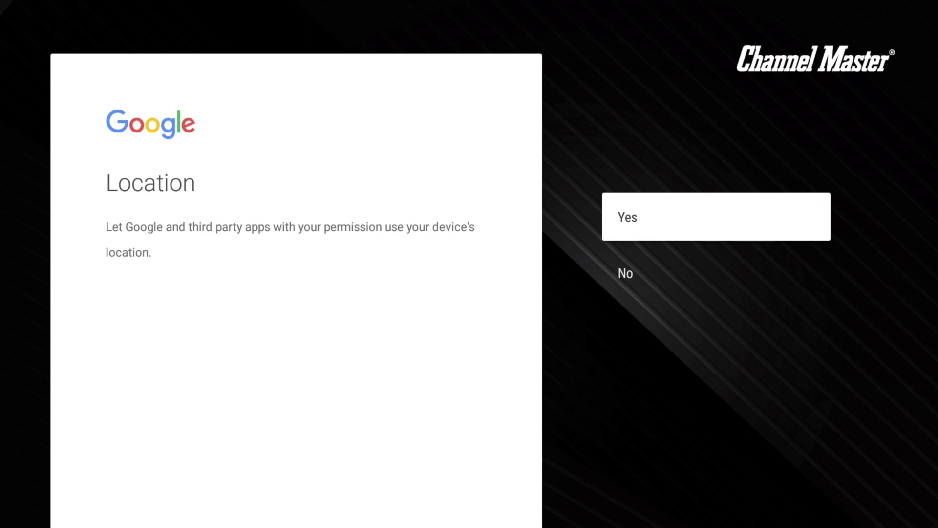